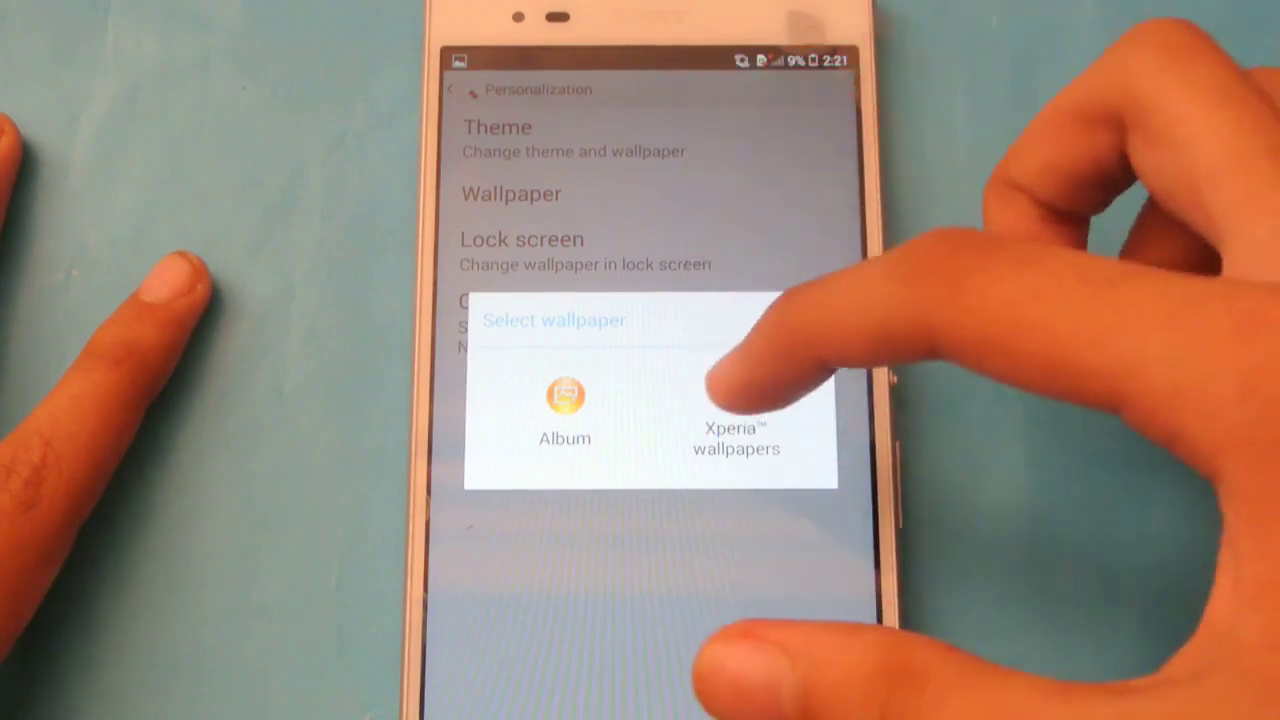
Choose Xperia wallpapers in the Select wallpaper dialog to browse Sony's built-in collection
{"action": "left_click", "coordinate": [736, 440]}
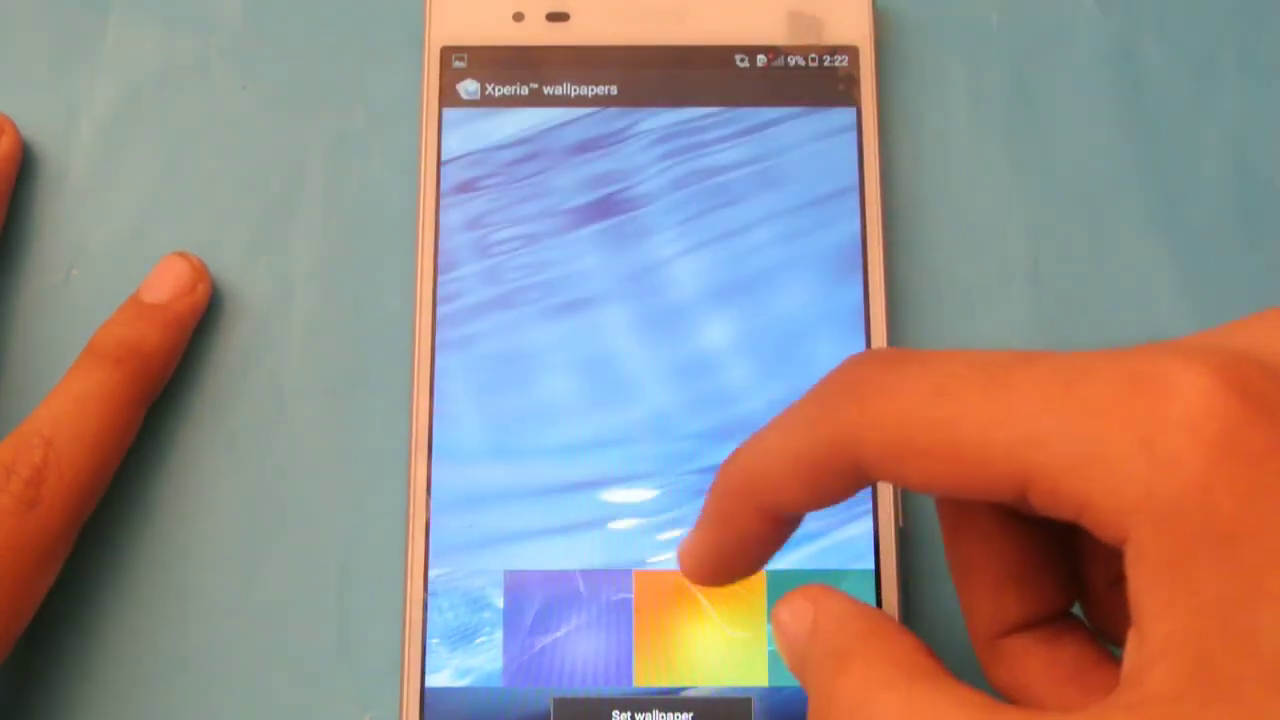